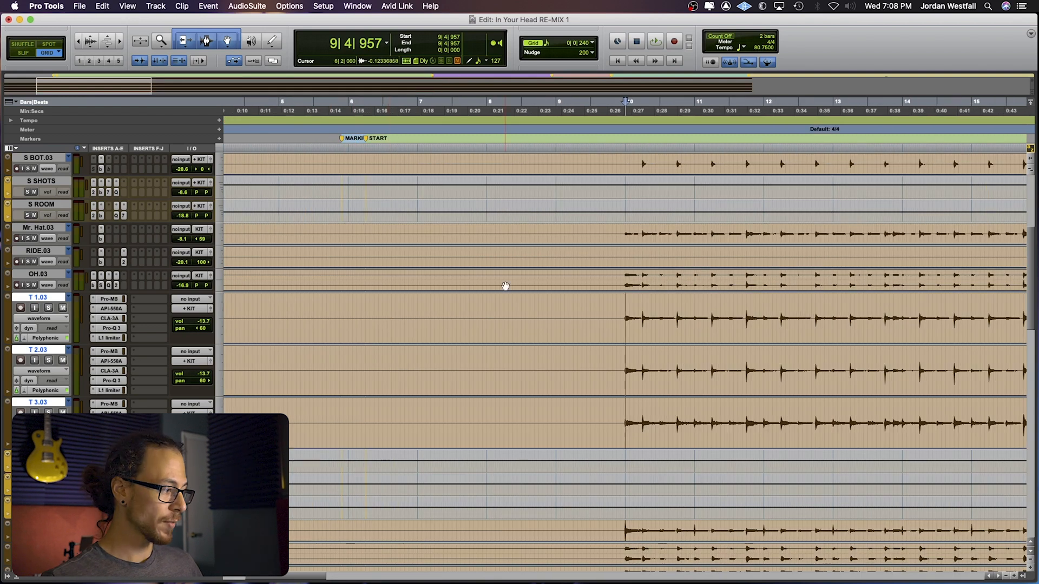
Step: Solo the first tom, then mark the fill's first hit on T 3.03 near bar 15
scroll(right, 3)
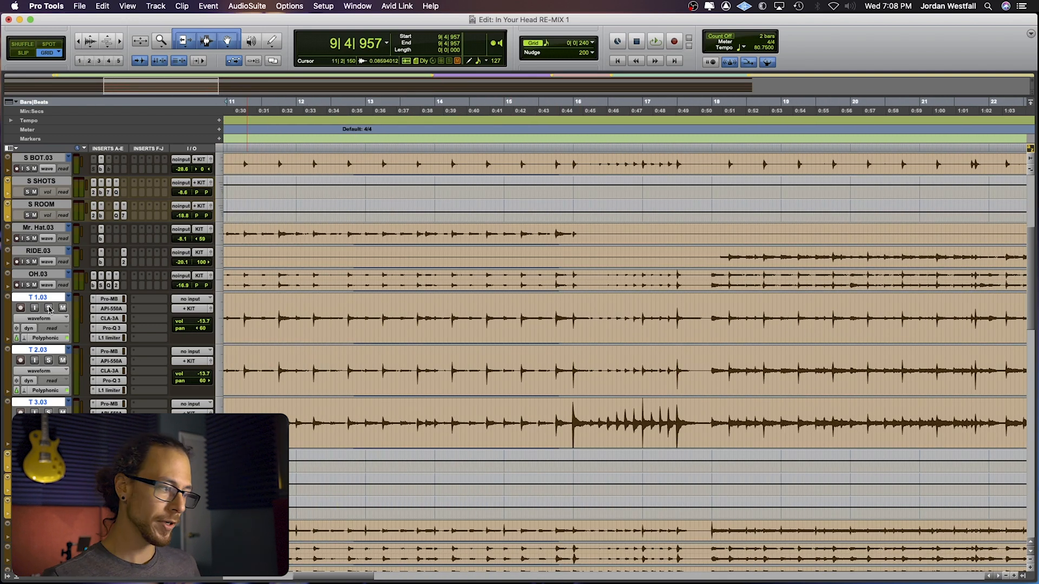
click(47, 359)
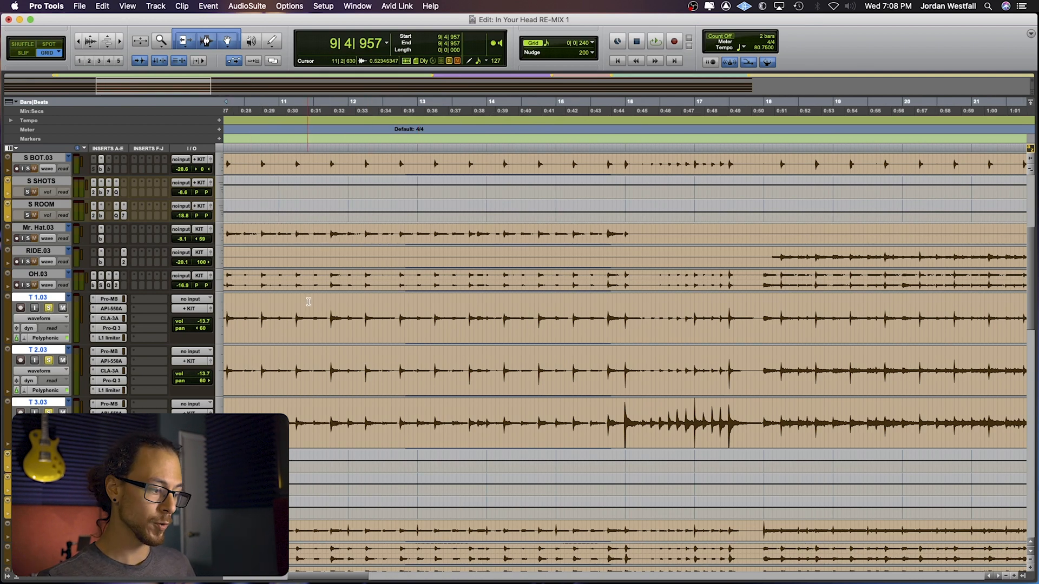
scroll(left, 3)
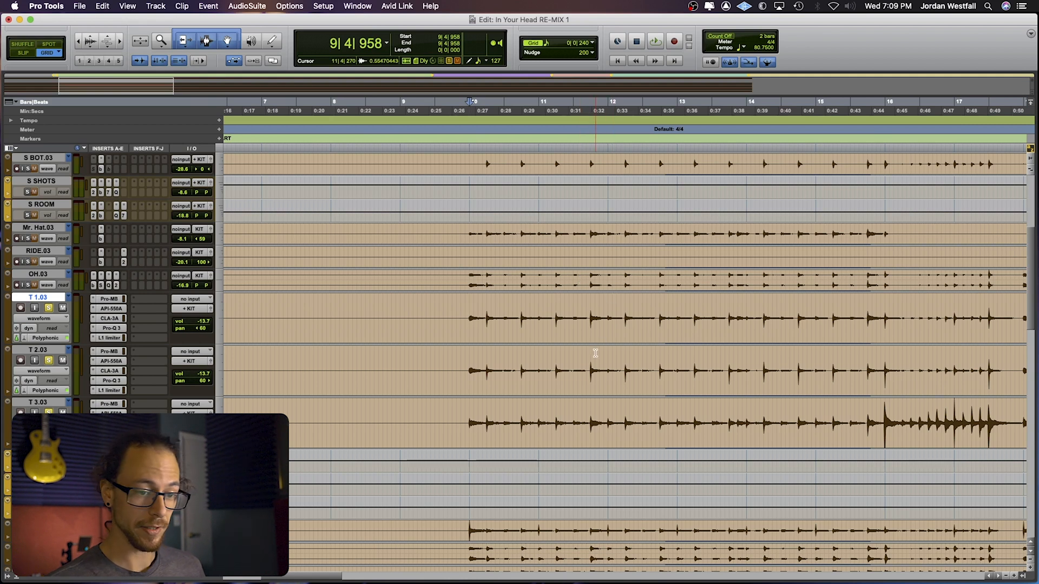
click(655, 40)
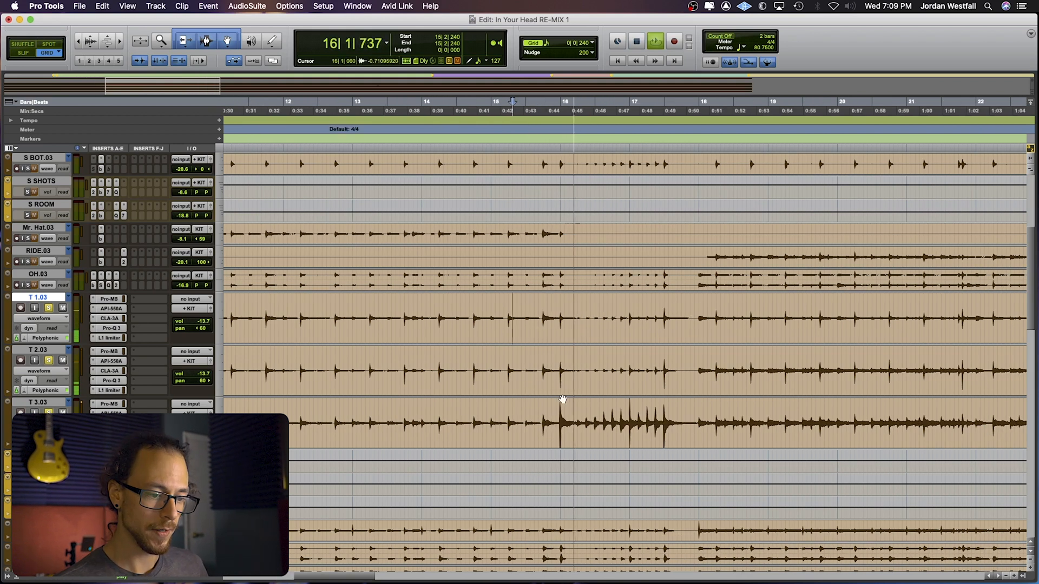
click(557, 414)
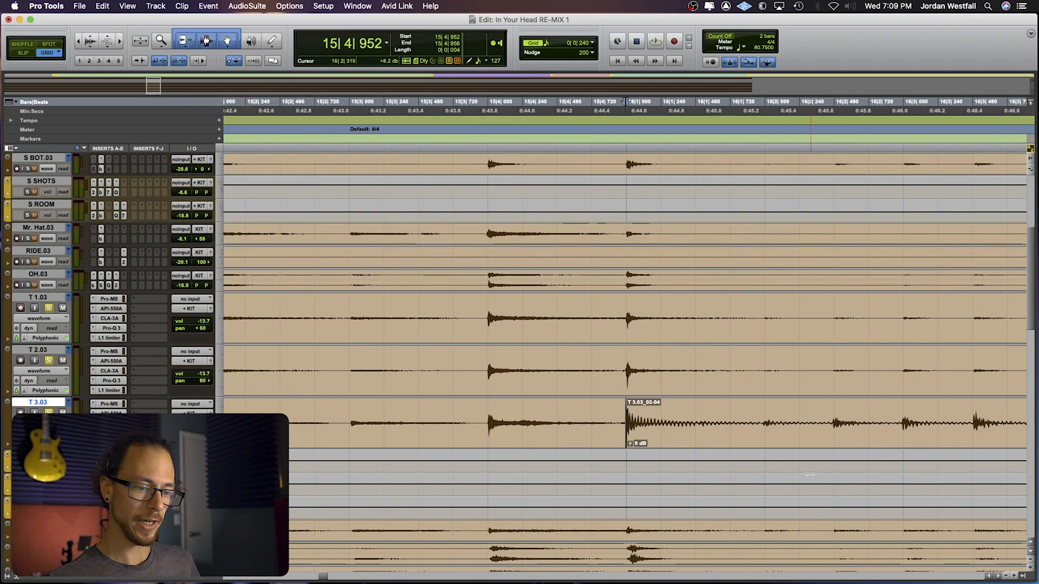
scroll(right, 3)
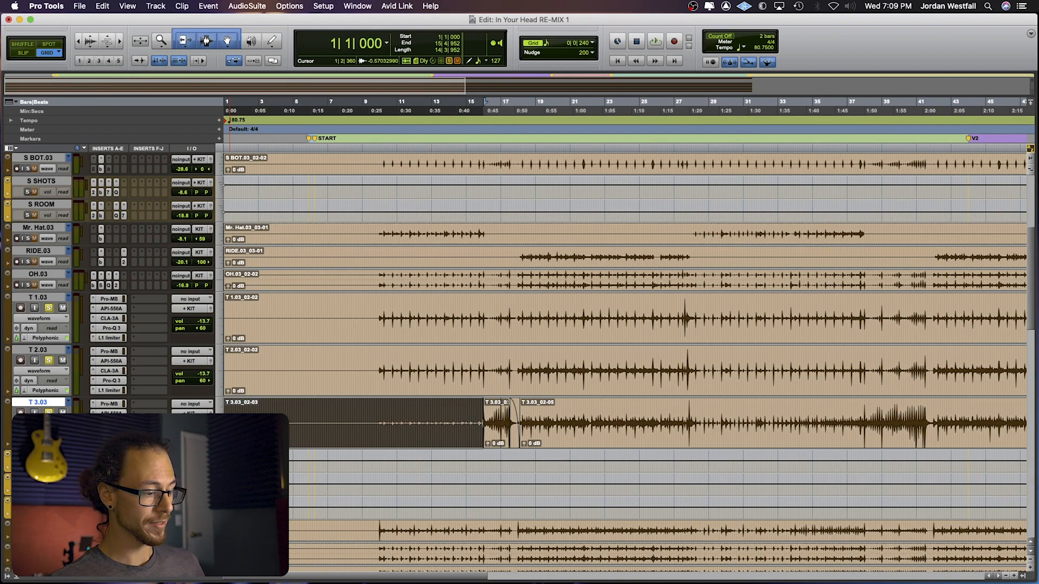
Step: Chop the tom tracks into short hit clips, with fades and -16.0 dB clip gain on bleed
click(433, 109)
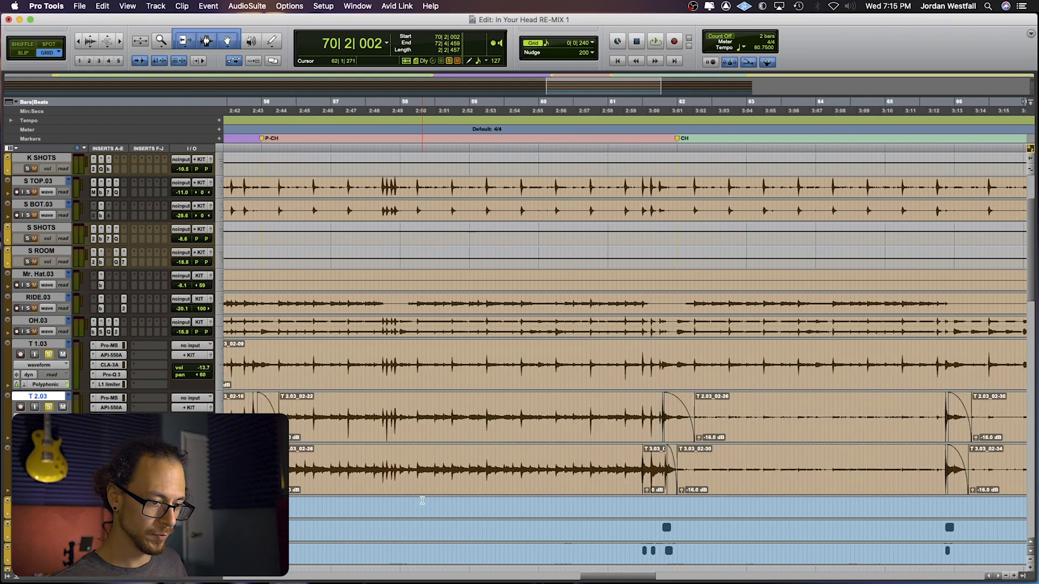
scroll(left, 3)
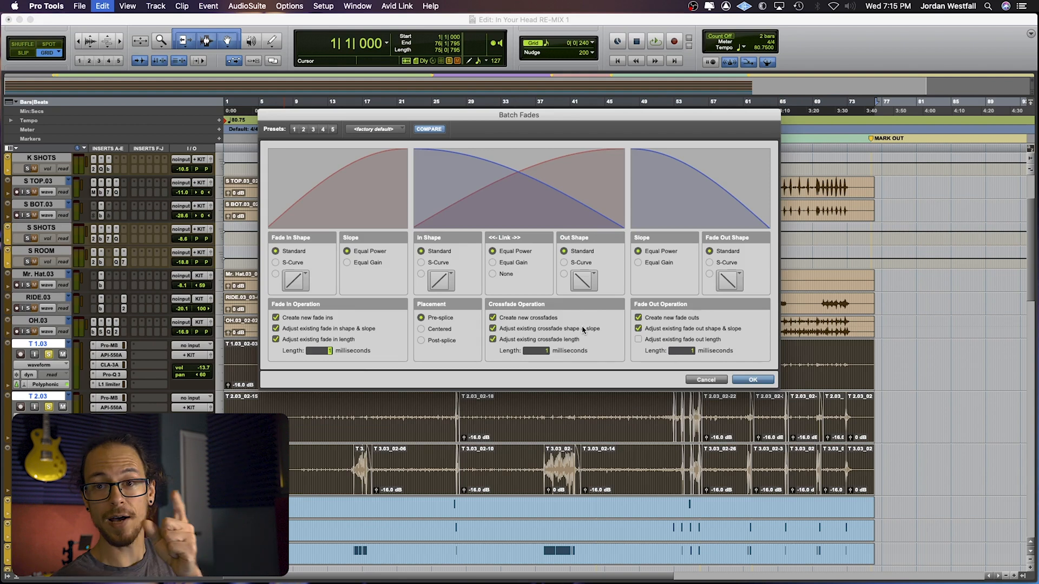
mouse_move(596, 330)
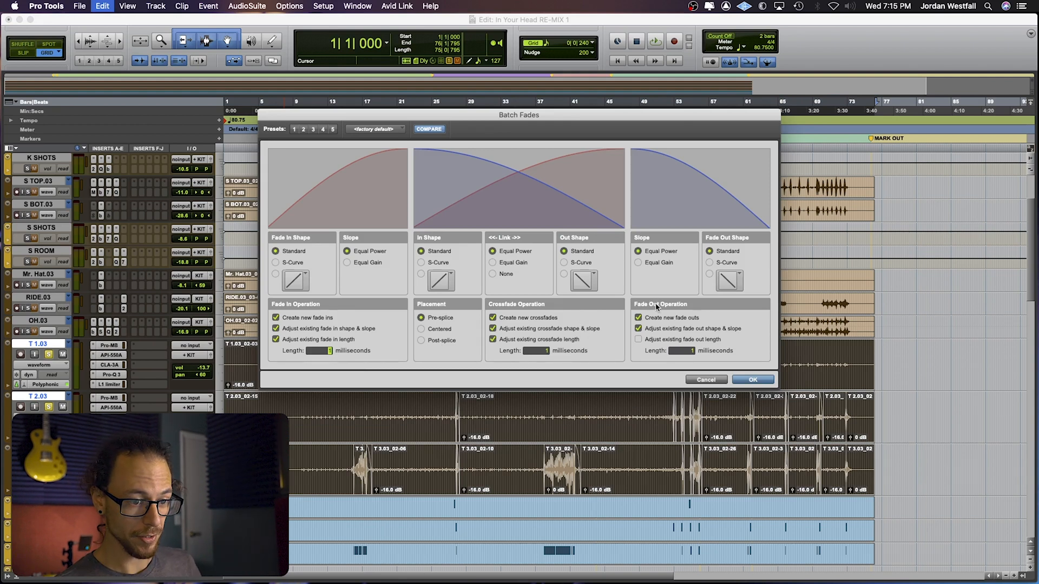
Step: Disable 'Create new fade outs' and 'Adjust existing fade out shape & slope' in Batch Fades
click(638, 318)
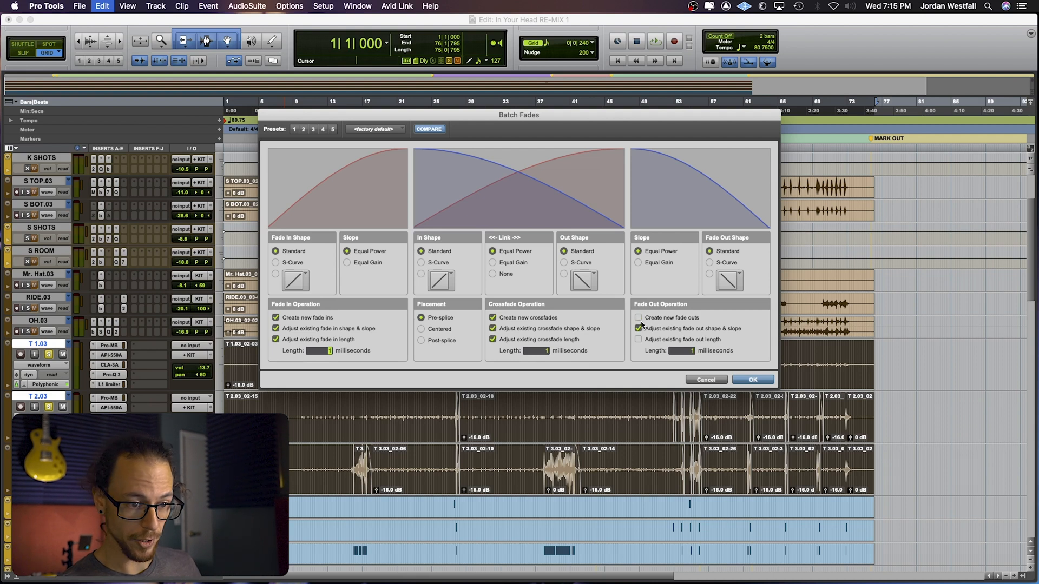
click(638, 328)
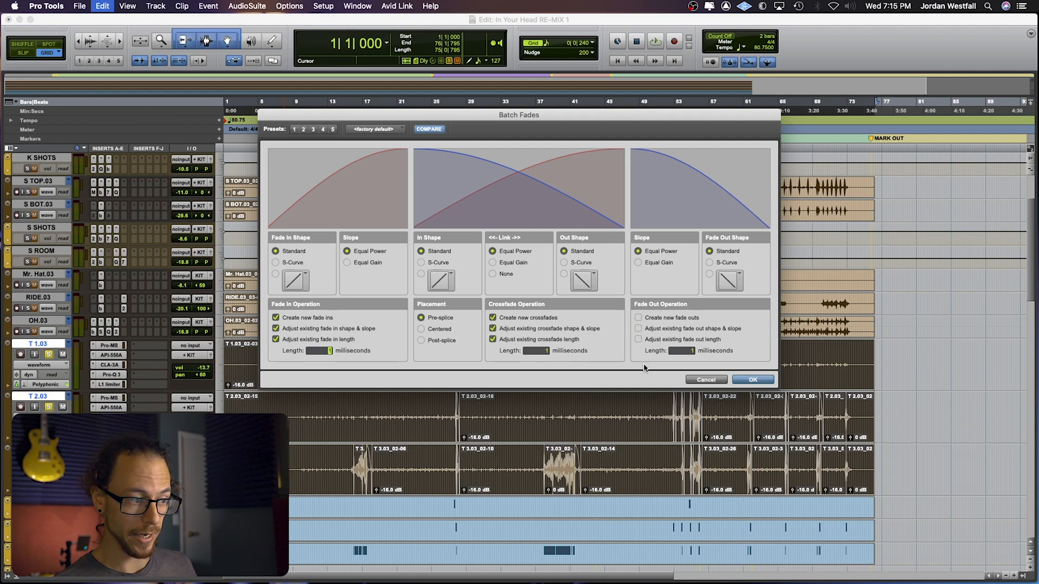
mouse_move(274, 269)
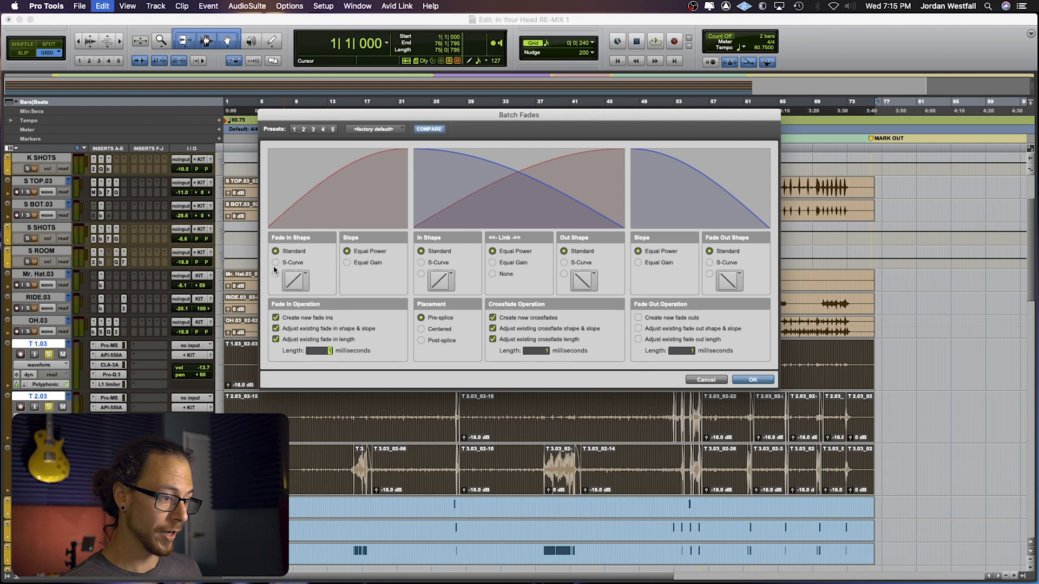
mouse_move(313, 330)
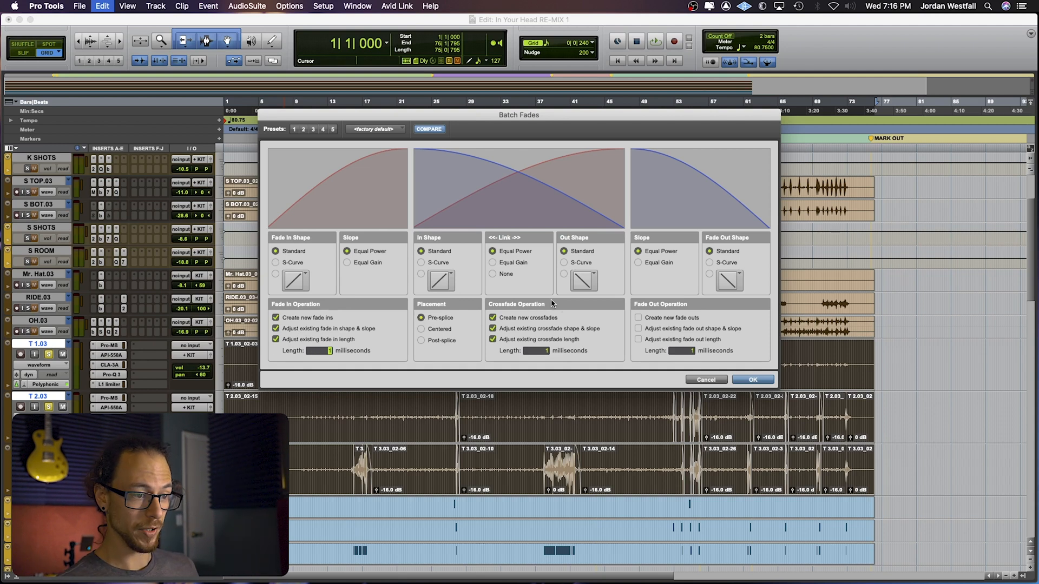
click(753, 379)
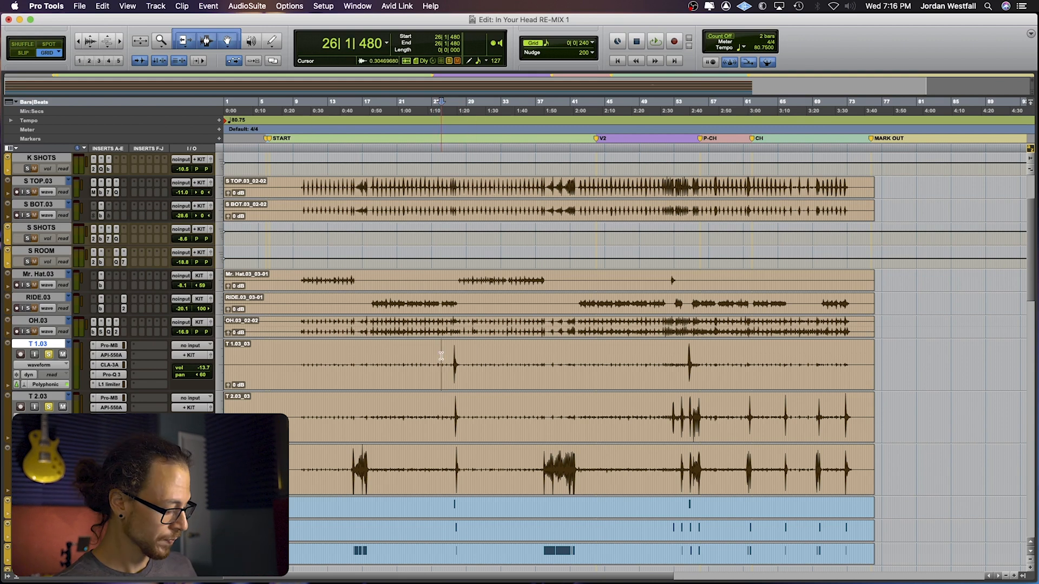
click(655, 41)
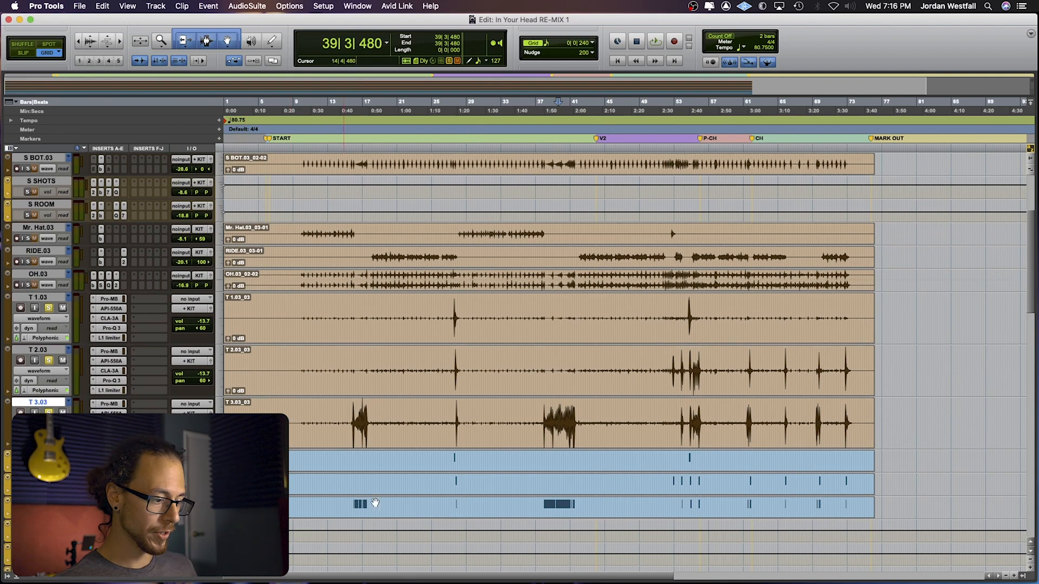
Step: Launch the Massey DRT plugin from AudioSuite > Instrument over the third tom clip
click(247, 6)
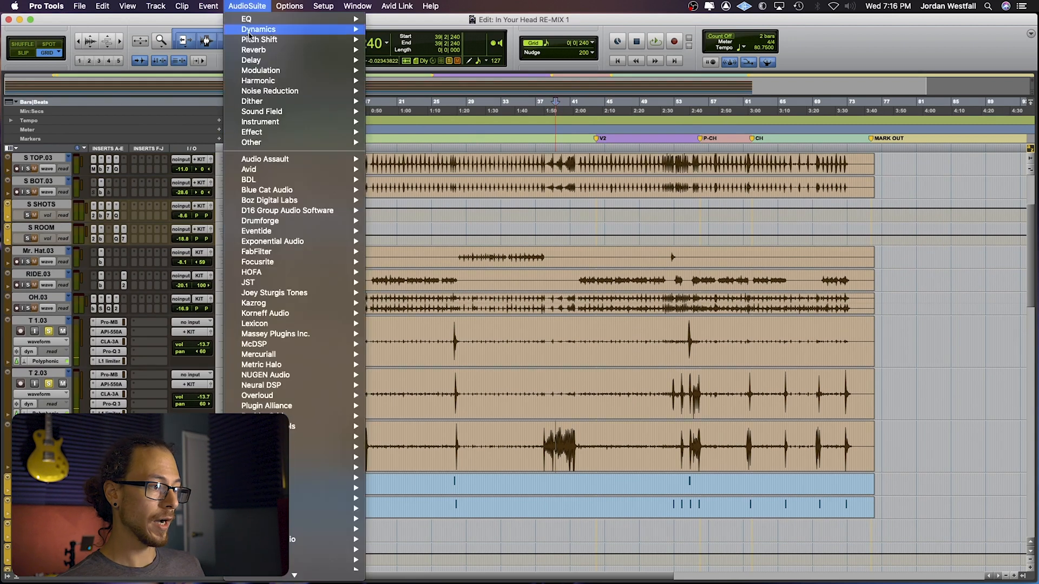
mouse_move(260, 121)
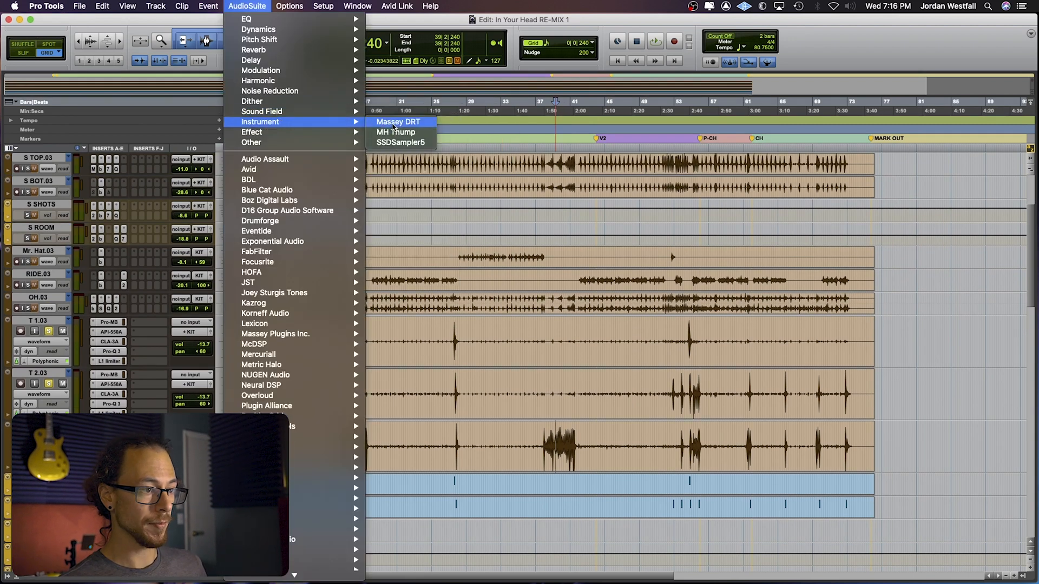
click(398, 122)
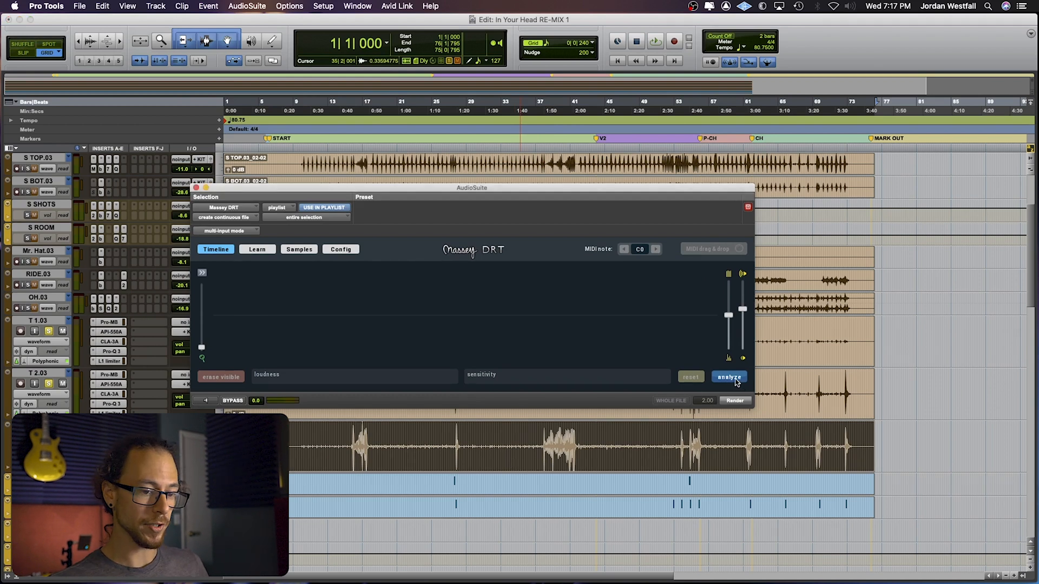
Step: Run Massey DRT analysis on the third tom clip to detect its hits
click(728, 377)
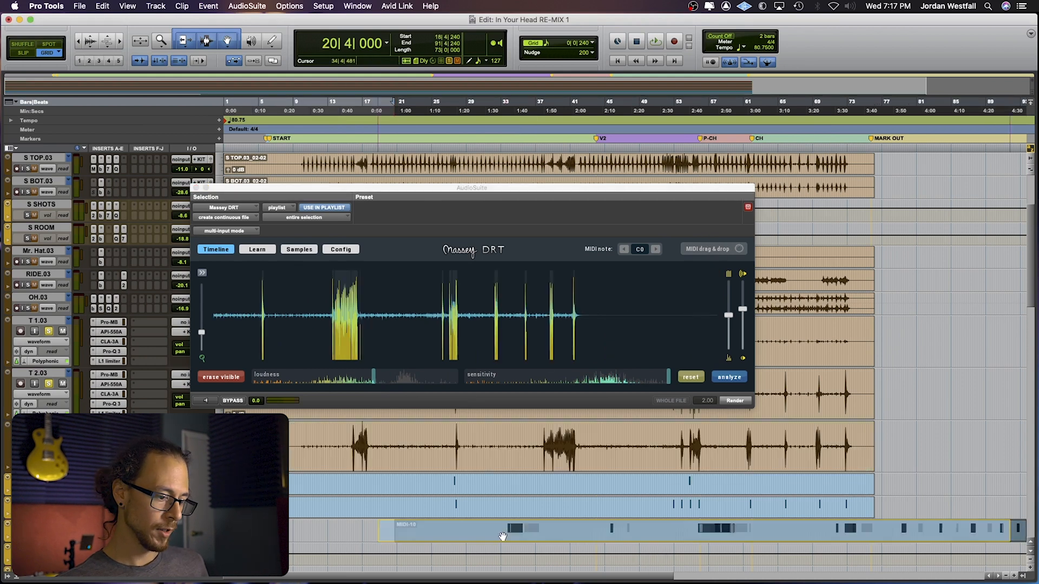
Step: Drop the detected tom hits as MIDI notes onto the Youtube MIDI track below T 3.03
click(221, 376)
text(Youtube)
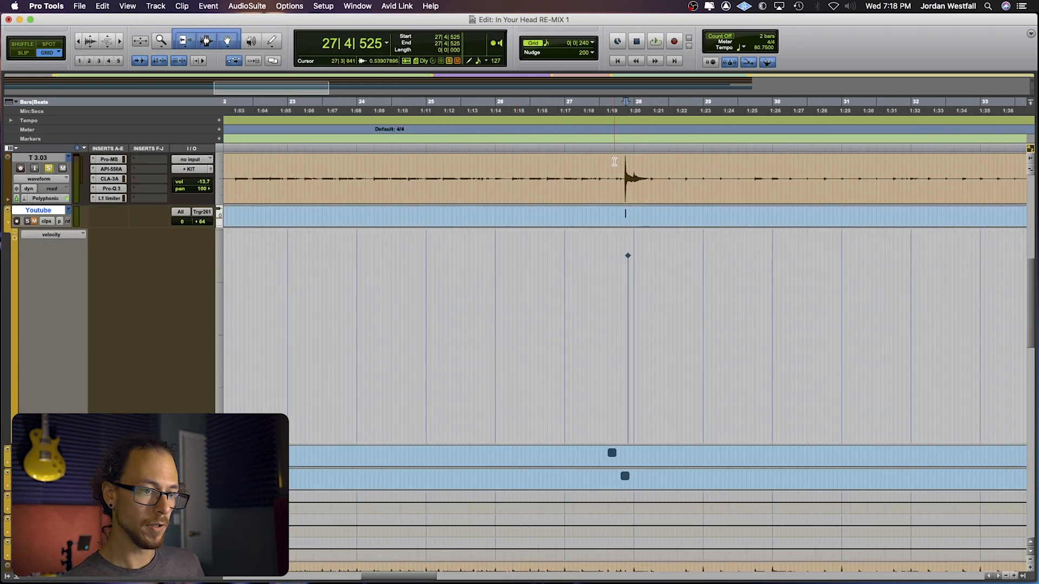
Step: Pencil in a MIDI note for the missed tom hit just past bar 55
click(651, 212)
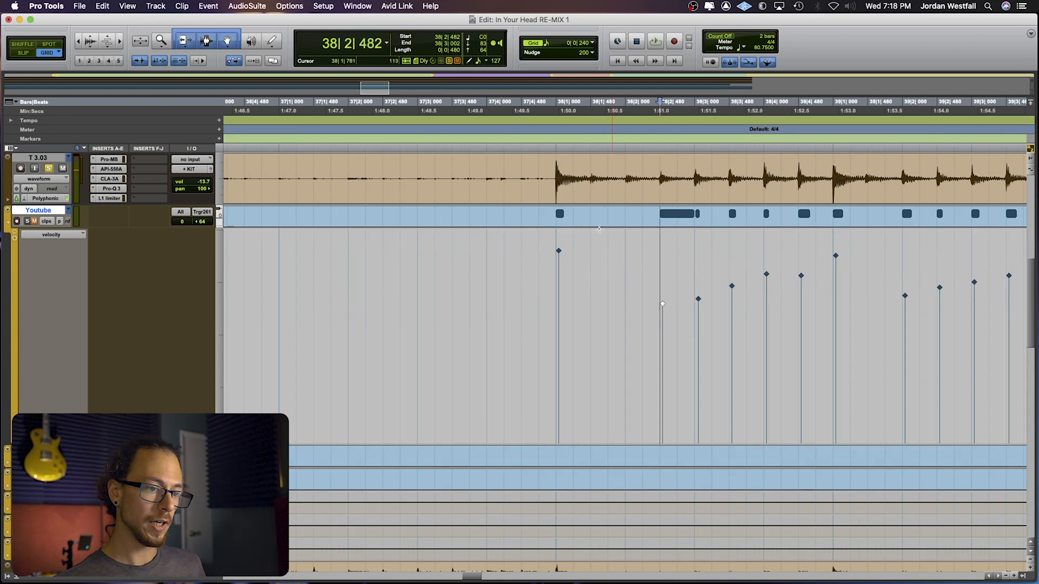
click(525, 163)
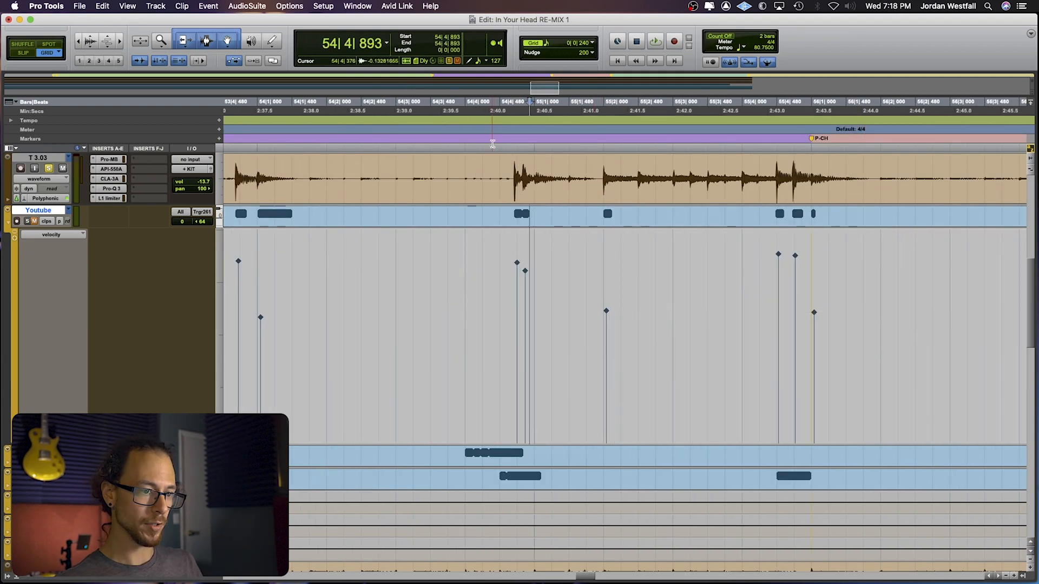
click(578, 174)
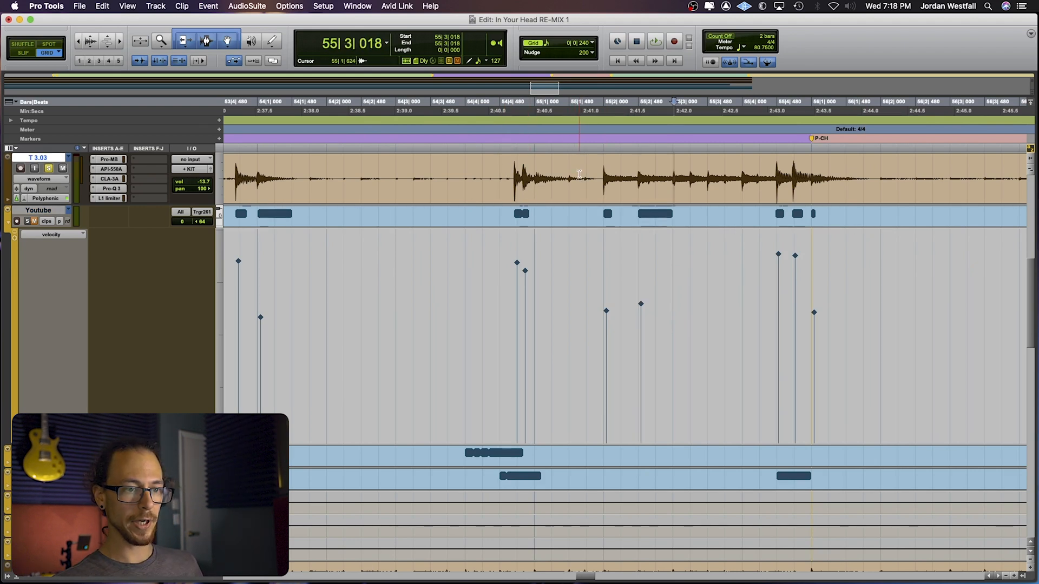
click(654, 41)
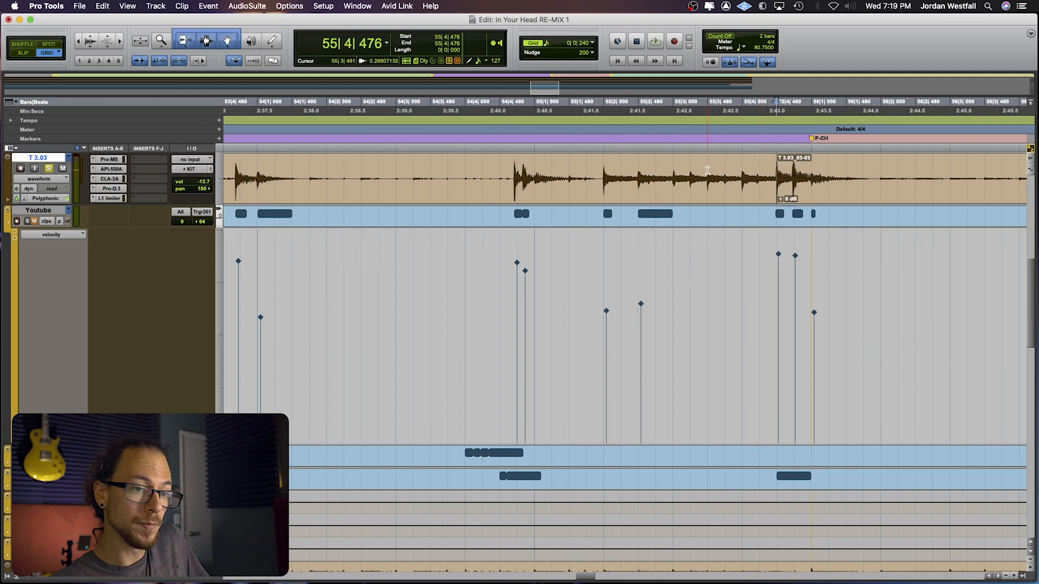
Step: Zoom out to show T 1.03, T 2.03 and T 3.03 above the Youtube MIDI track
click(589, 172)
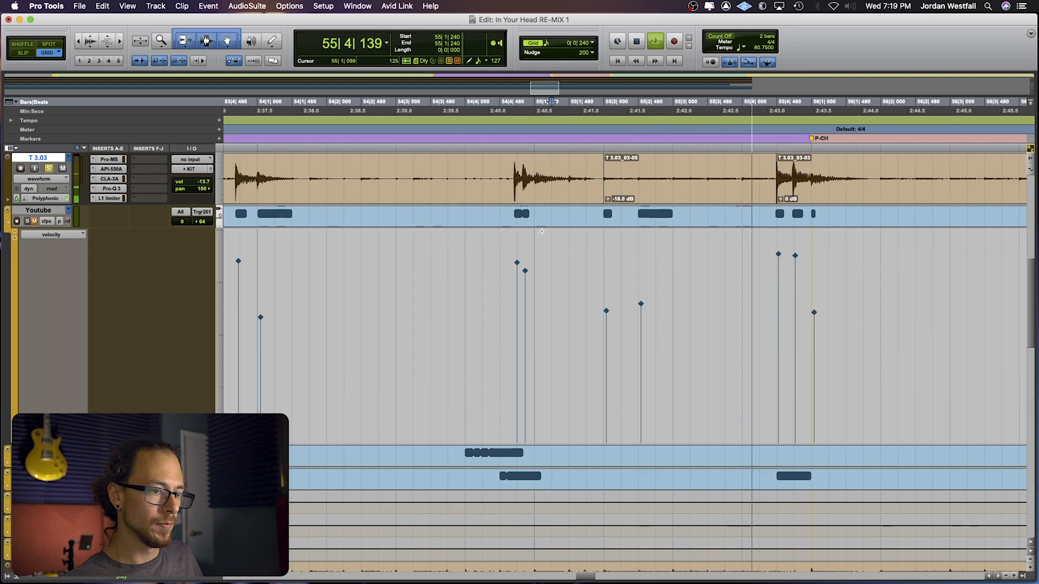
click(449, 159)
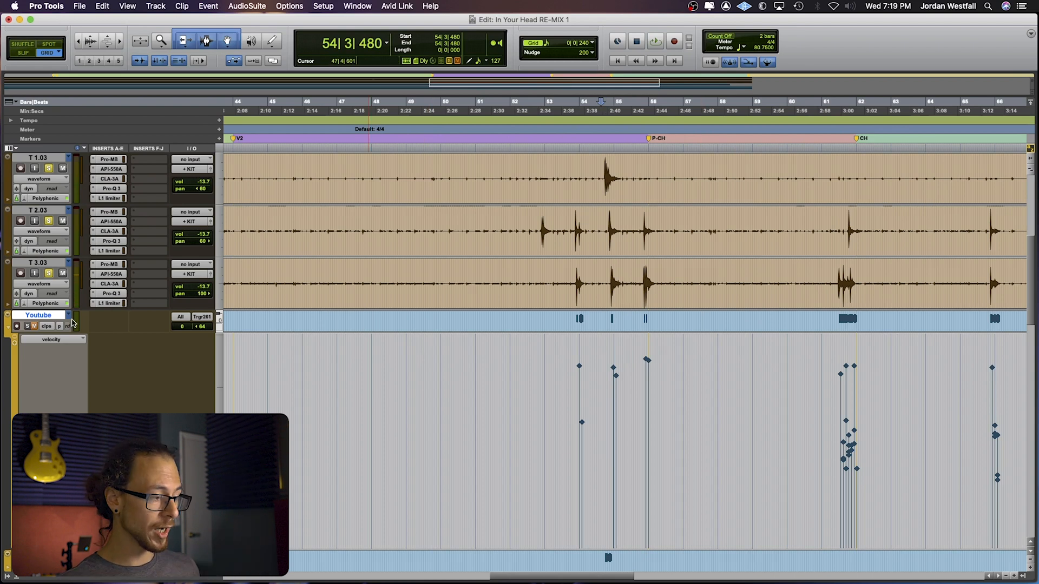
Step: Switch the MIDI track's playlist from Youtube to TOM MIDI. 3
click(66, 315)
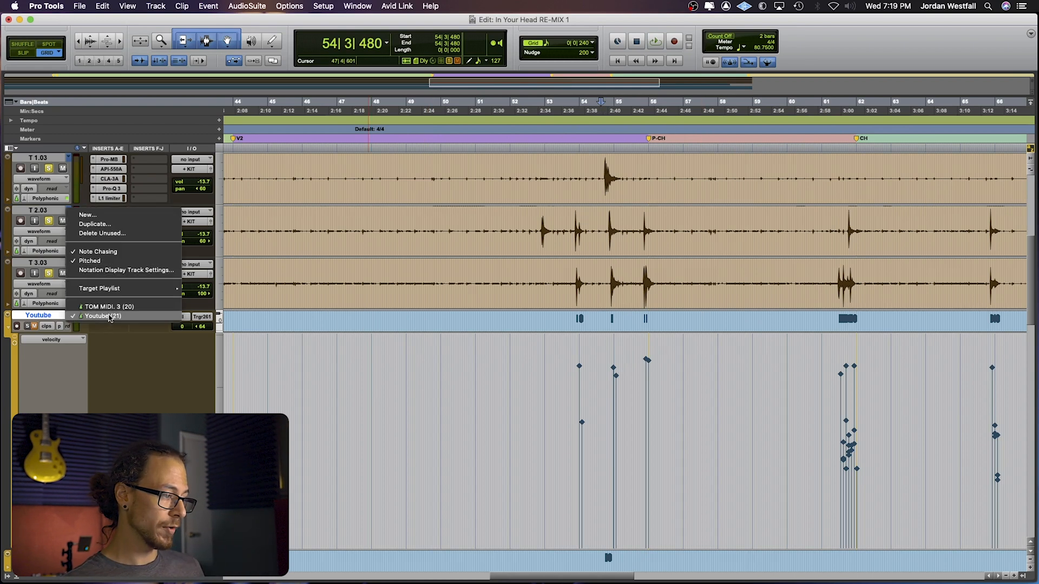
click(109, 306)
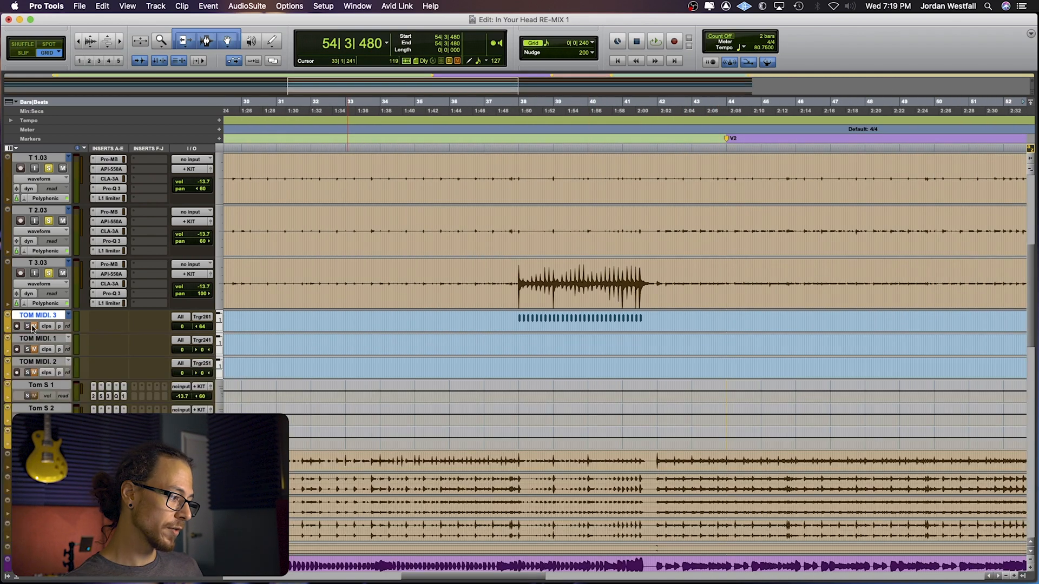
click(48, 274)
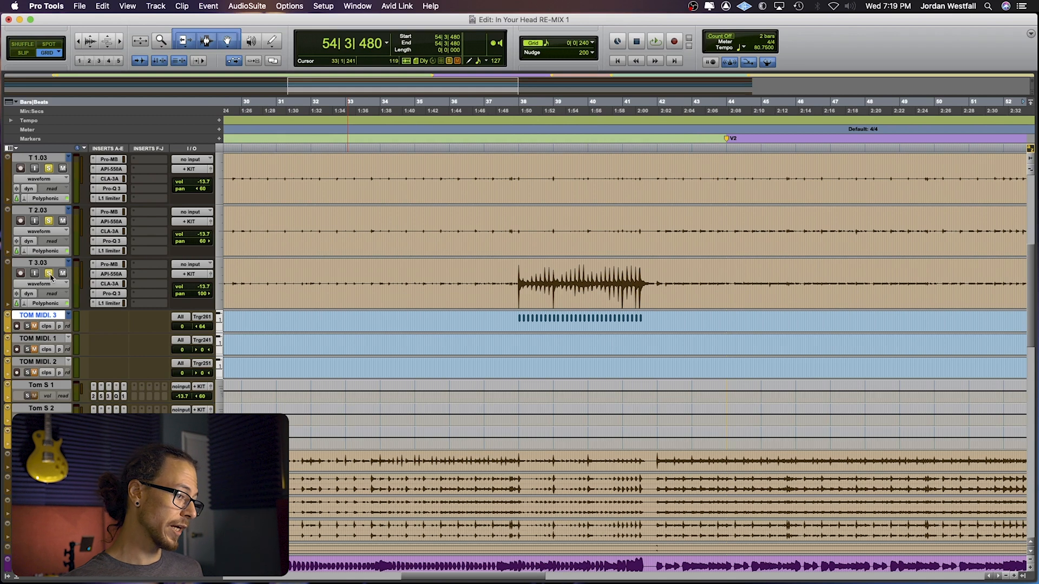